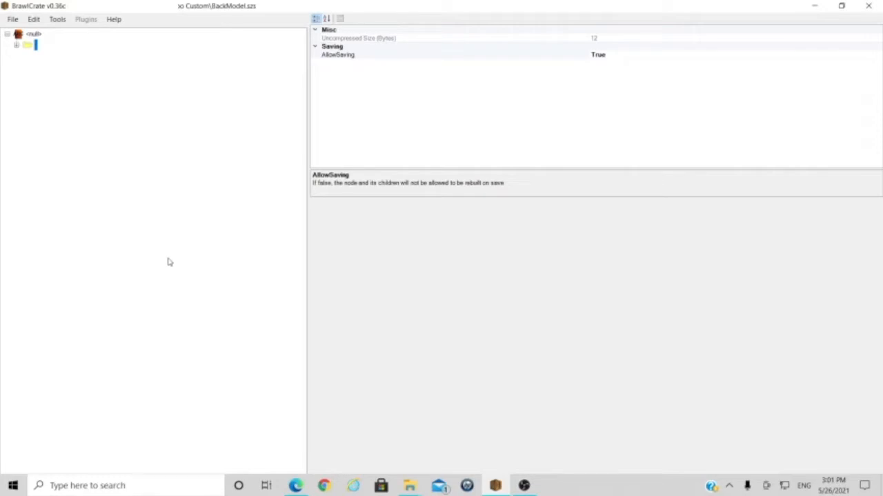
mouse_move(263, 9)
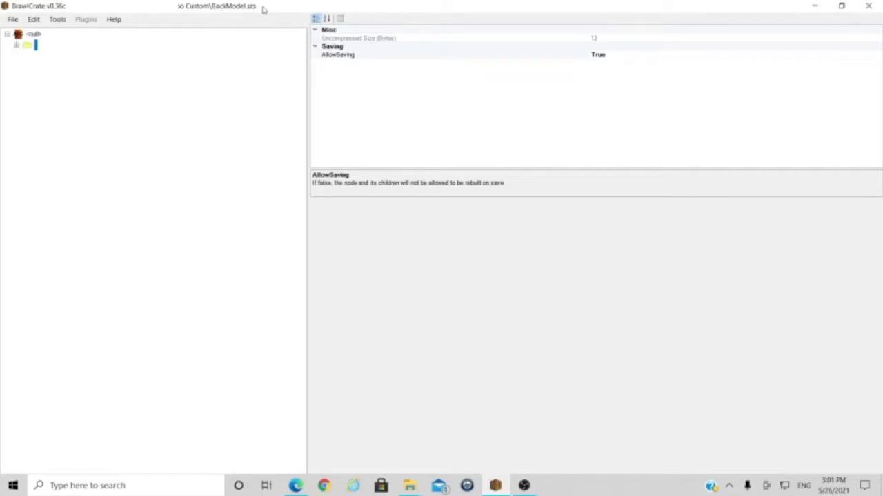
mouse_move(90, 72)
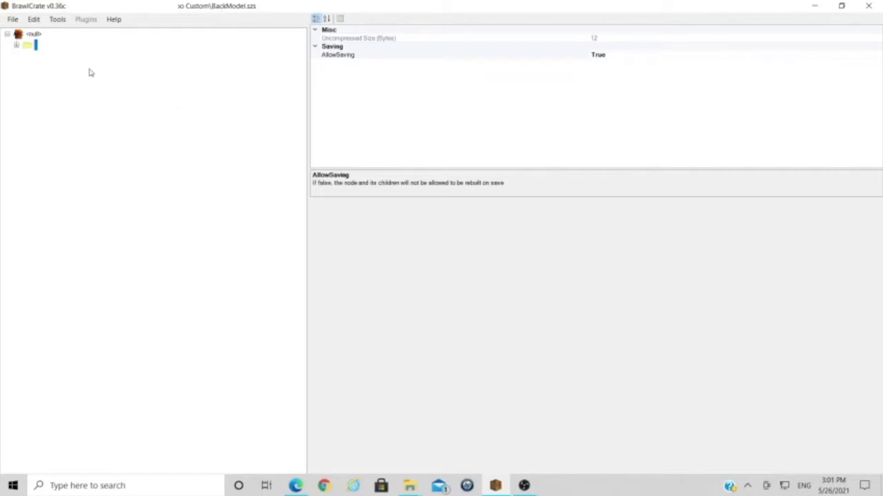
Expand the BackModel archive tree down to stop_watch.brres and its 3DModels(NW4R) folder
left_click(16, 45)
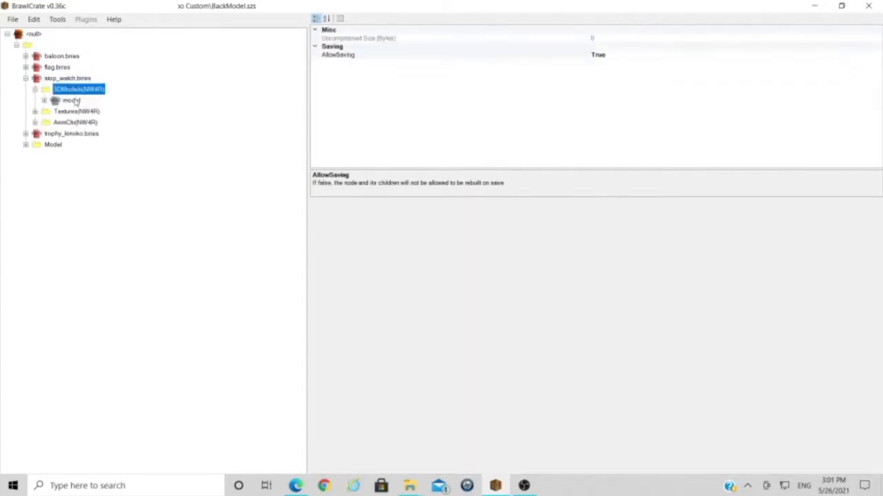
Export the stop_watch model as a DAE file named model into King Boo Custom
left_click(71, 100)
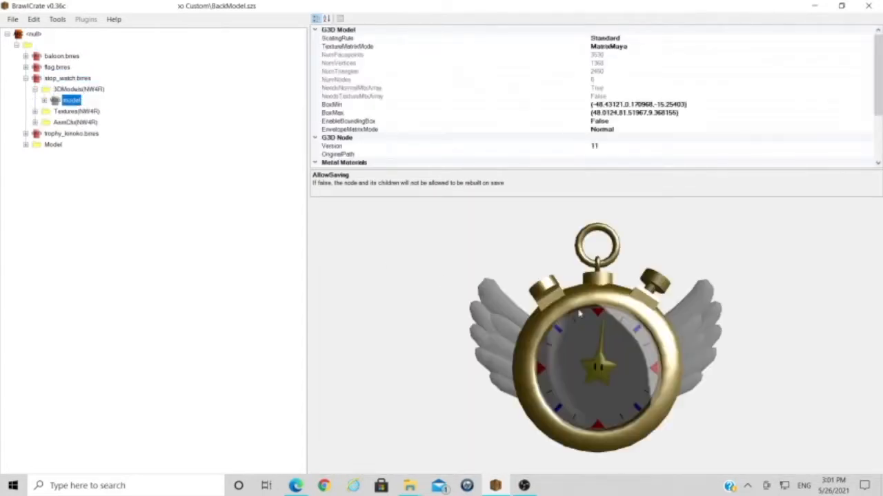
right_click(71, 101)
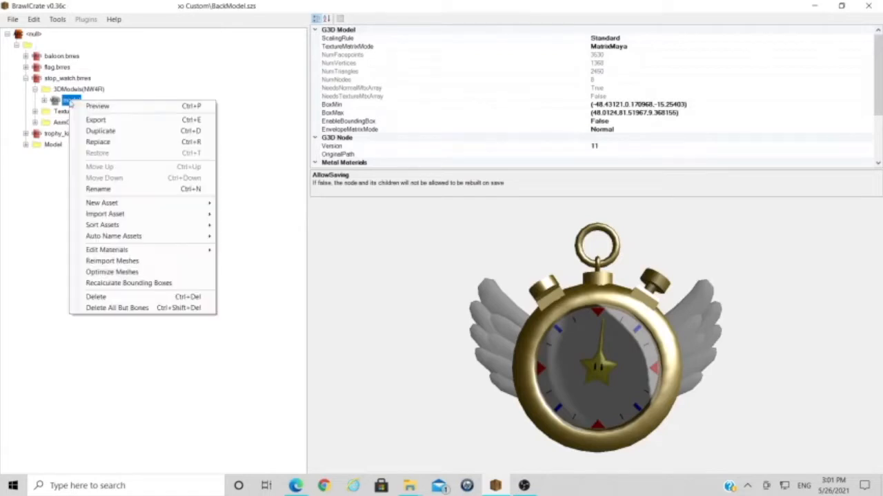
left_click(96, 120)
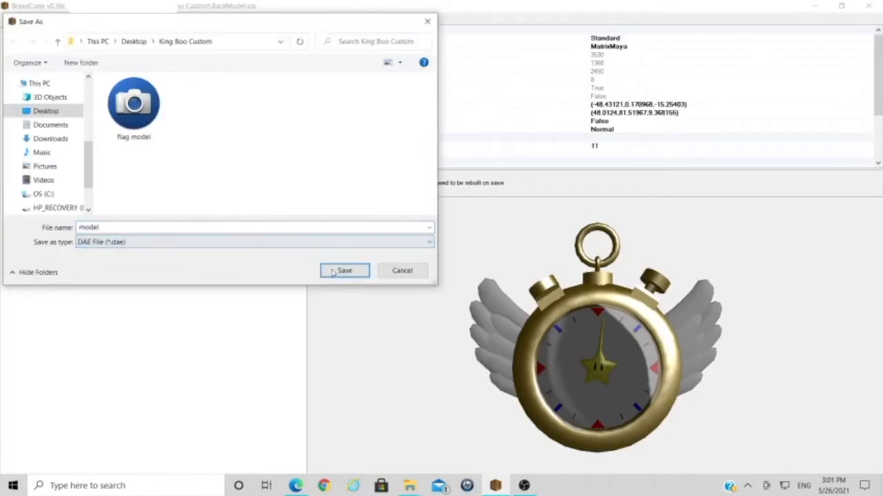
left_click(344, 271)
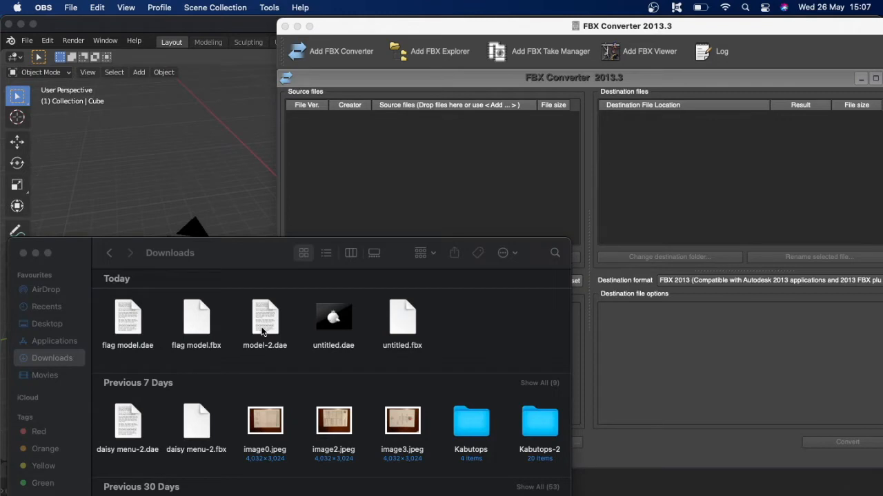
Convert model-2.dae into model-2.fbx using the FBX 2013 format
left_click_drag(265, 320, 410, 187)
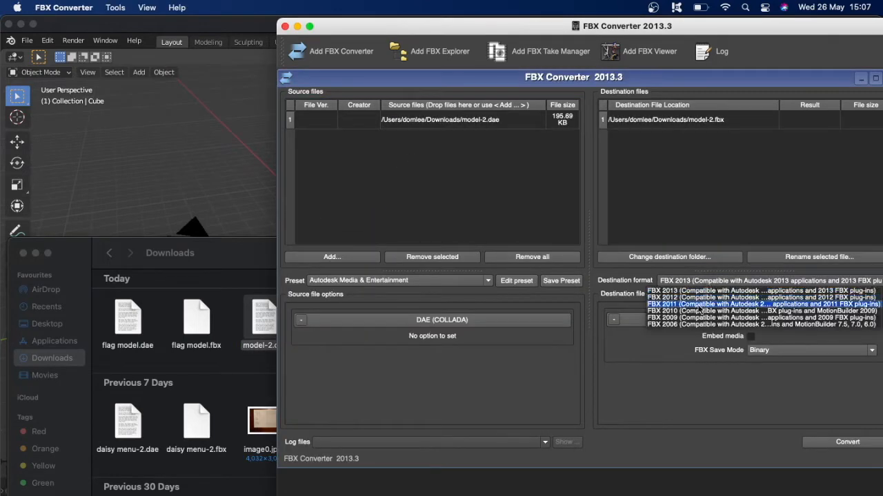
left_click(759, 290)
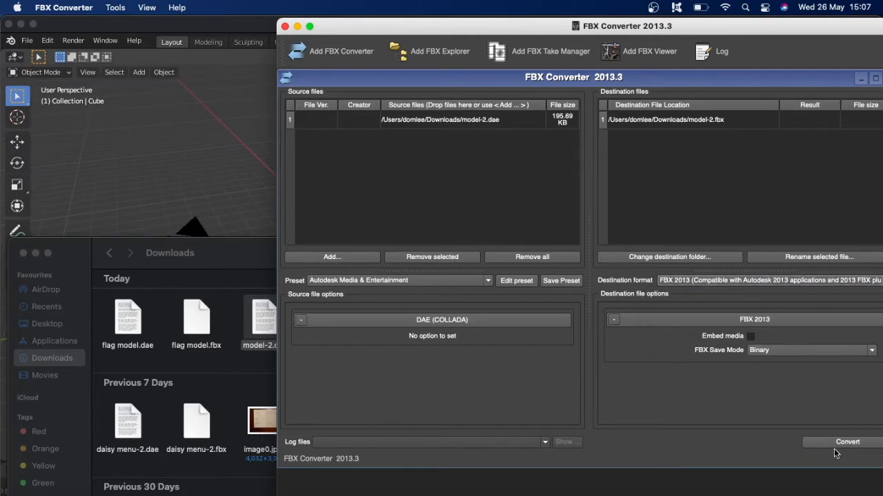
left_click(847, 442)
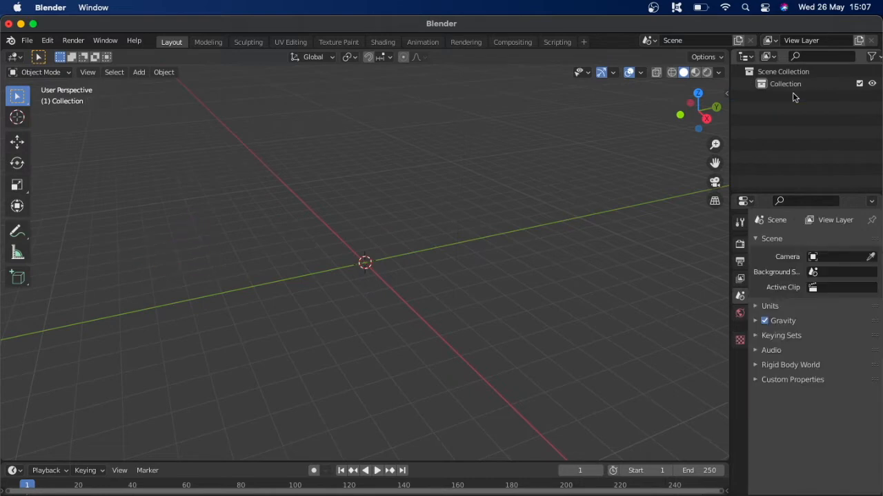
Import model-2.fbx from Downloads as the winged stopwatch armature
left_click(26, 40)
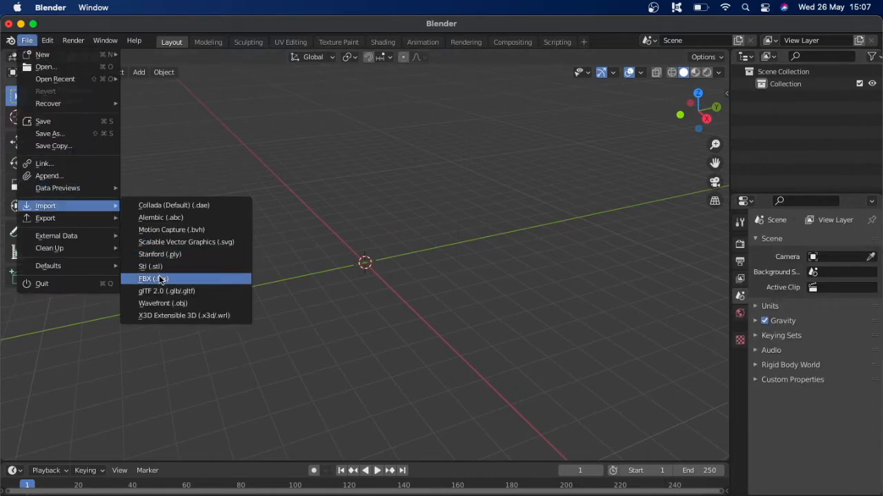
left_click(152, 278)
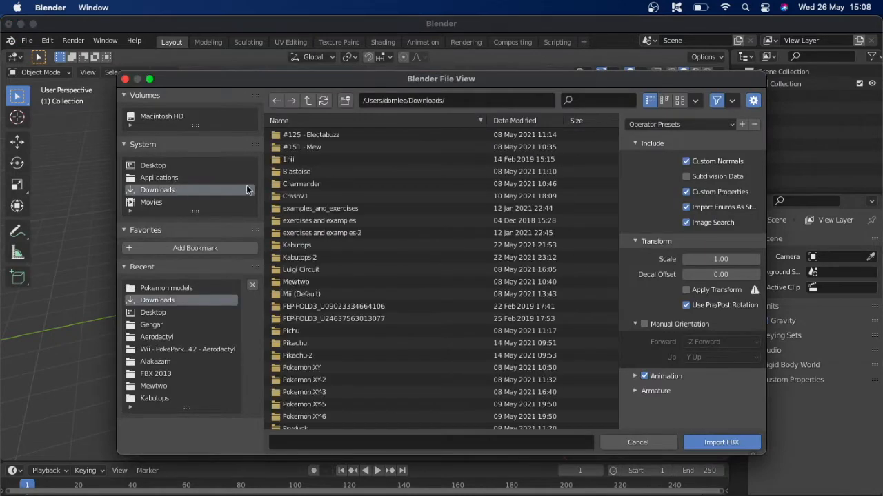
scroll("down", 3)
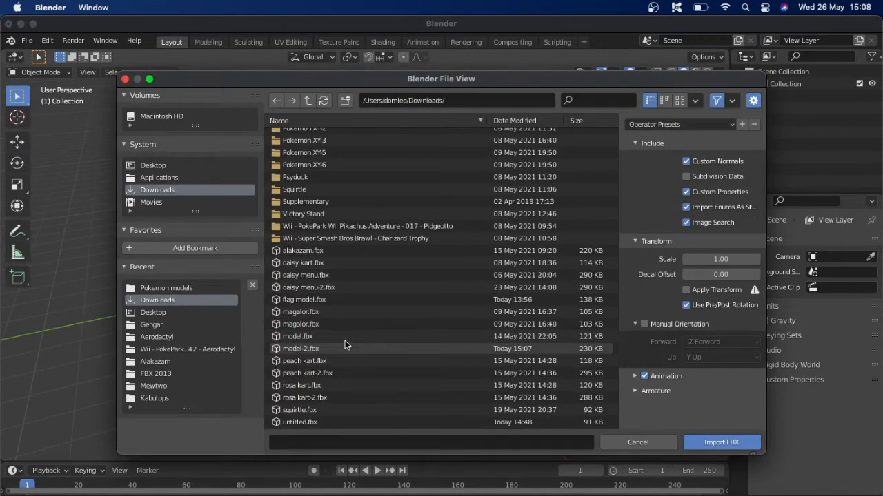
left_click(301, 348)
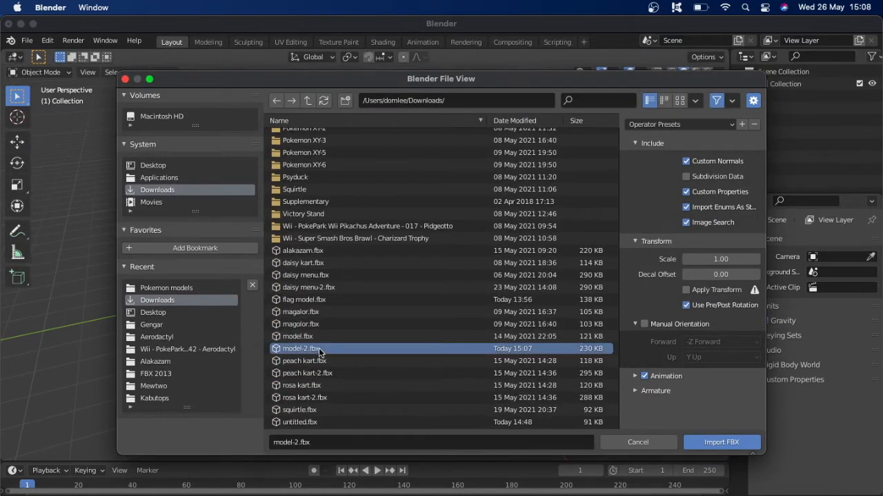
left_click(722, 442)
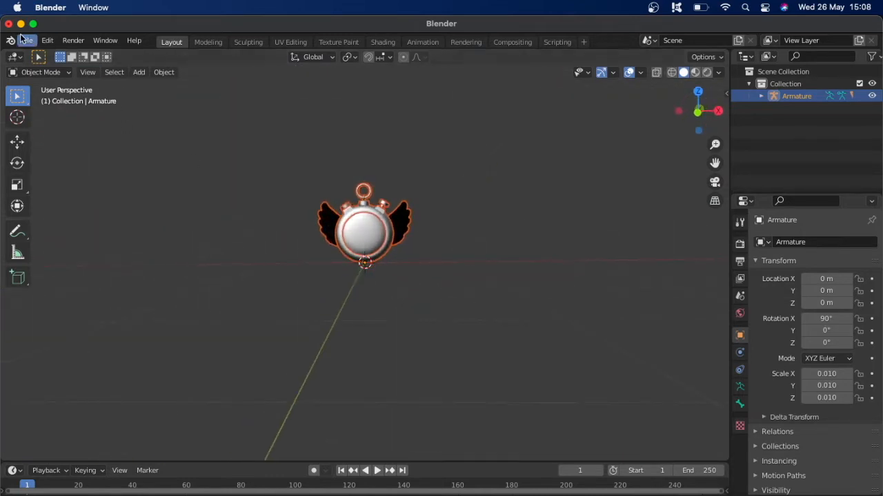
Import king.fbx from the Desktop, adding polygon0.001 and polygon1.001 to the scene
left_click(26, 40)
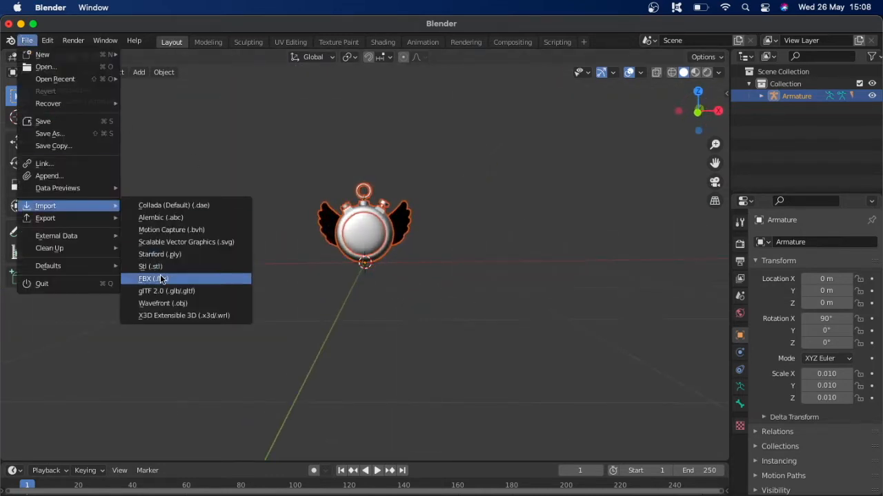
left_click(148, 279)
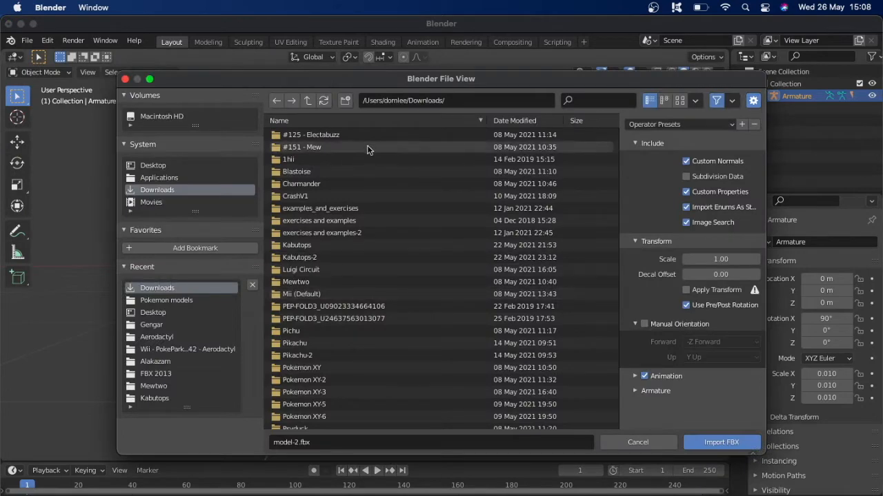
scroll("down", 3)
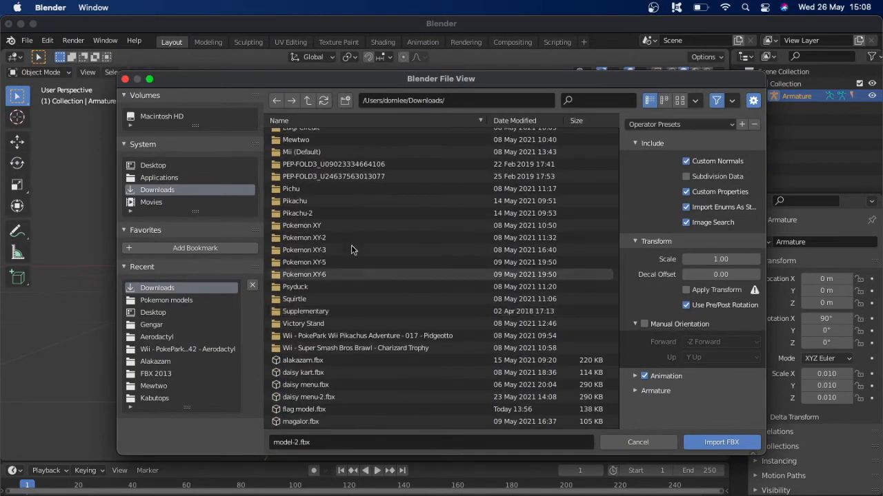
scroll("down", 3)
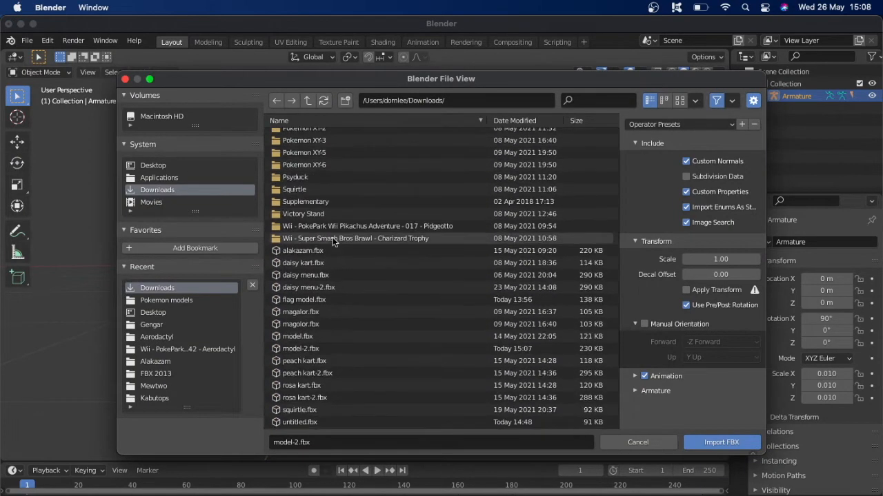
left_click(152, 165)
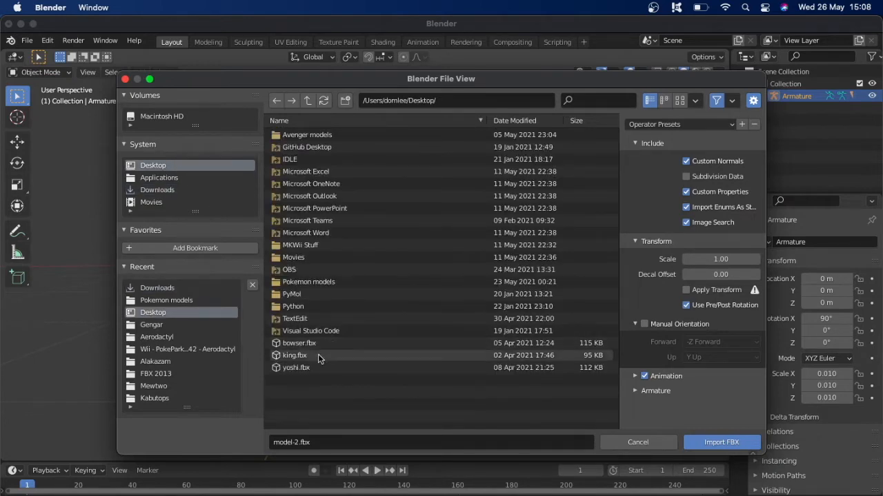
left_click(721, 442)
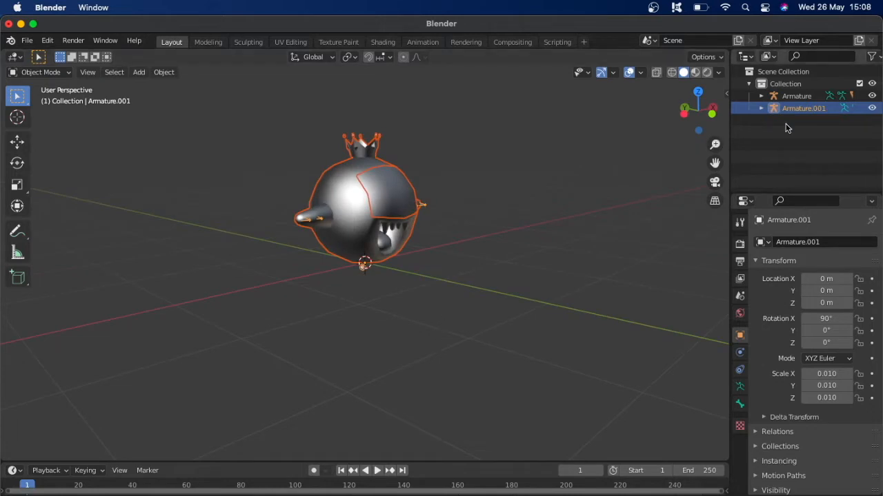
left_click(761, 108)
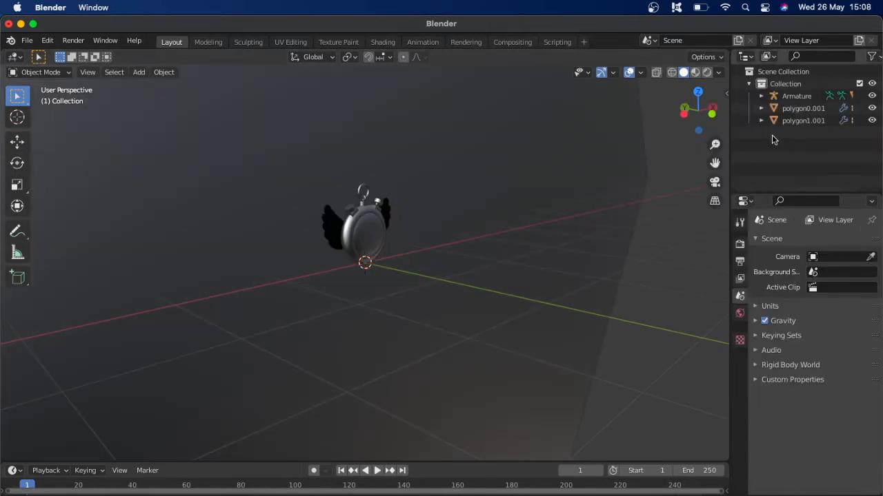
Rotate King Boo's two meshes upright to X 87.3° and scale them to 0.005
left_click(803, 109)
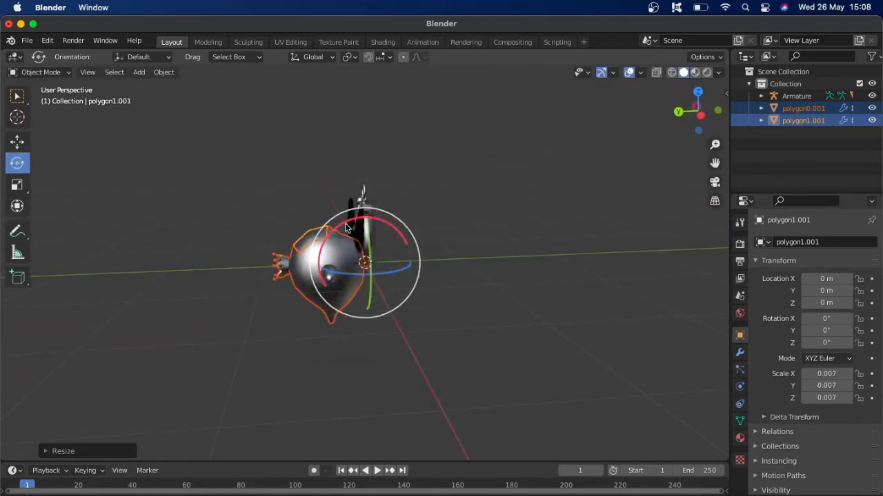
left_click_drag(358, 221, 410, 227)
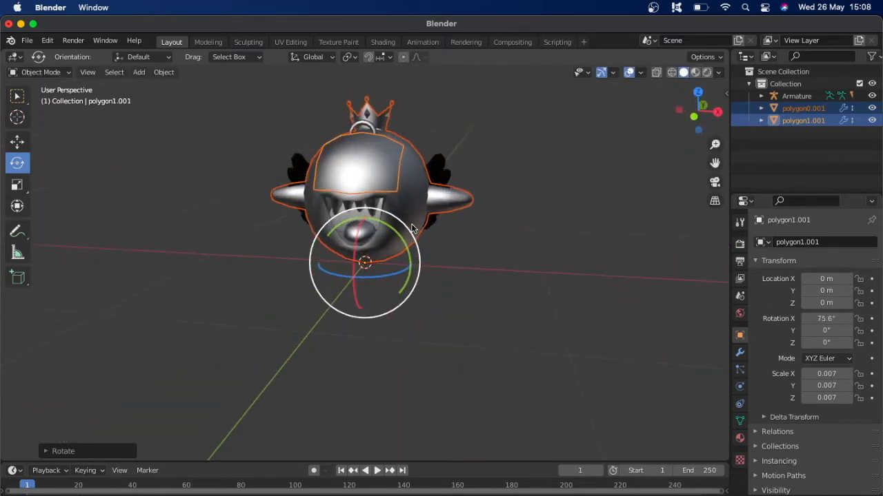
left_click_drag(413, 228, 390, 240)
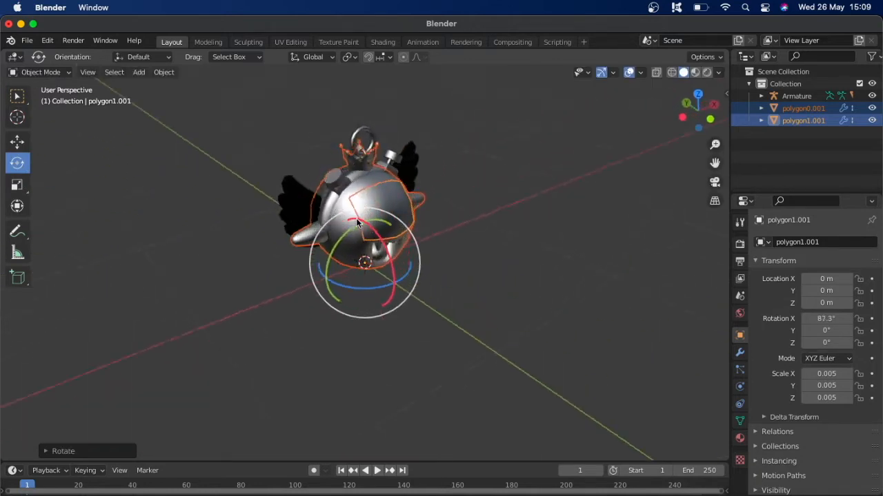
left_click_drag(358, 220, 478, 171)
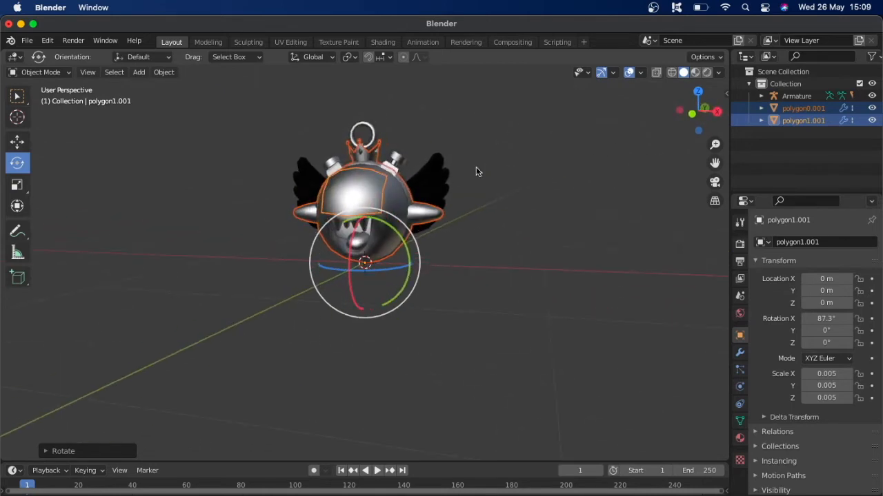
Delete the stopwatch's polygon meshes and parent both King Boo .001 meshes to the Armature
left_click(761, 96)
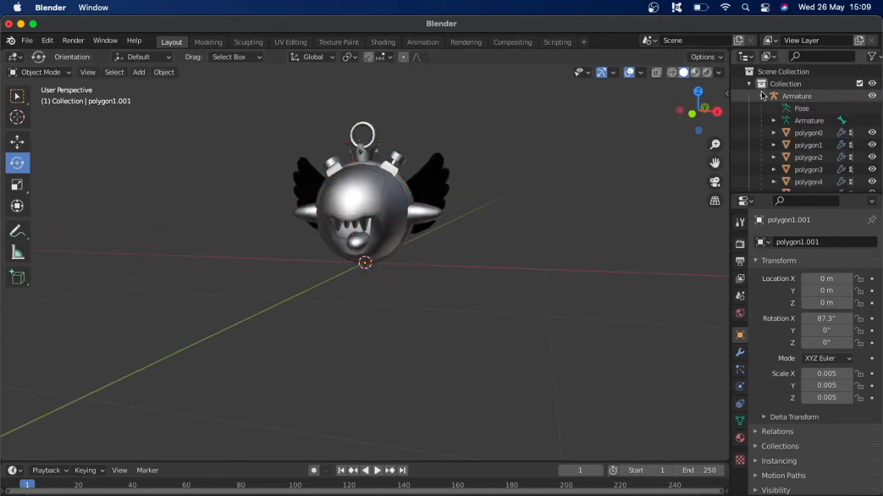
left_click(808, 132)
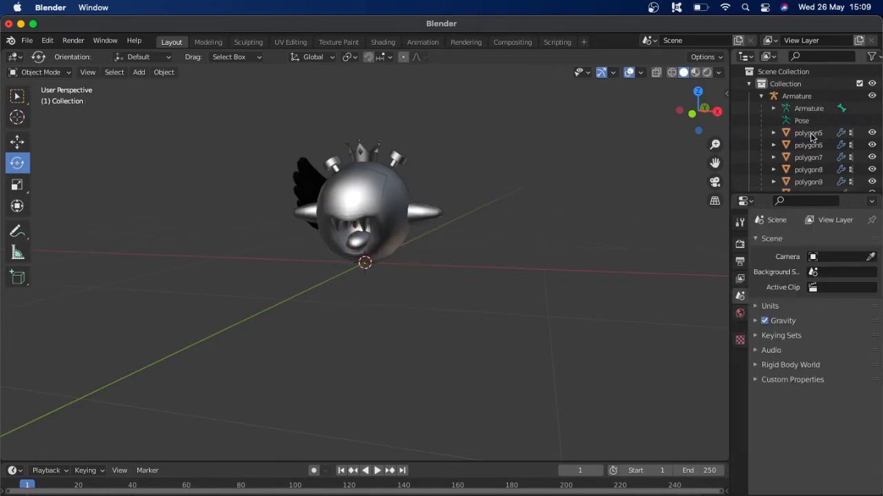
left_click(808, 132)
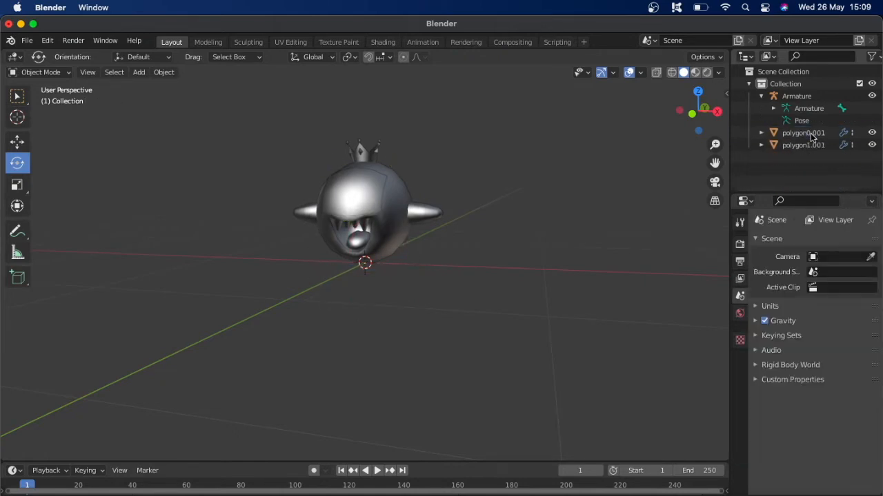
left_click(804, 145)
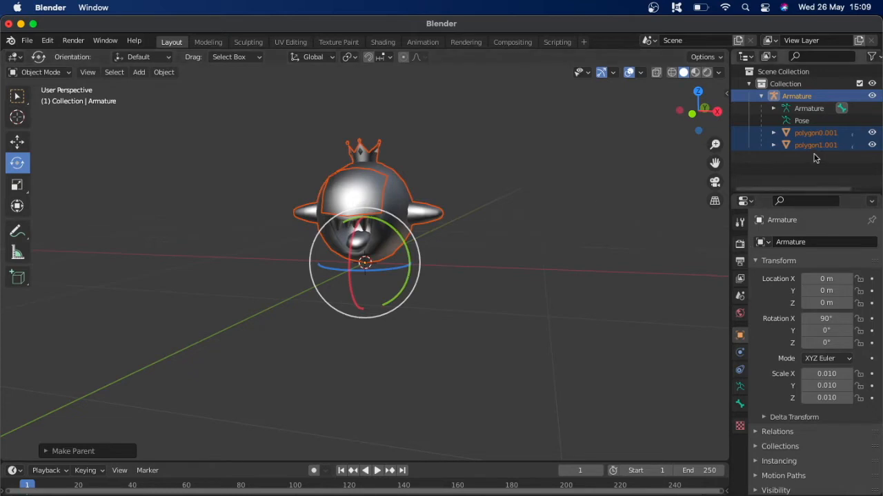
Select the polygon0.001 body mesh and enter Edit Mode on its vertices
left_click(41, 72)
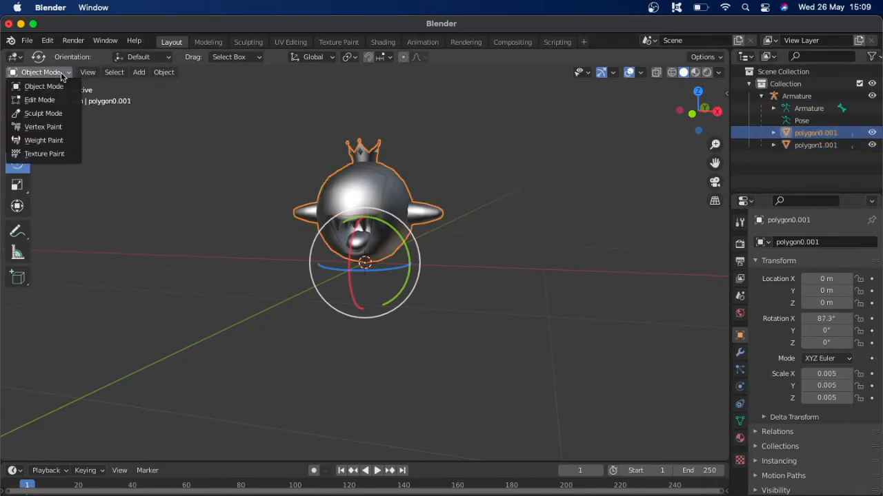
left_click(39, 100)
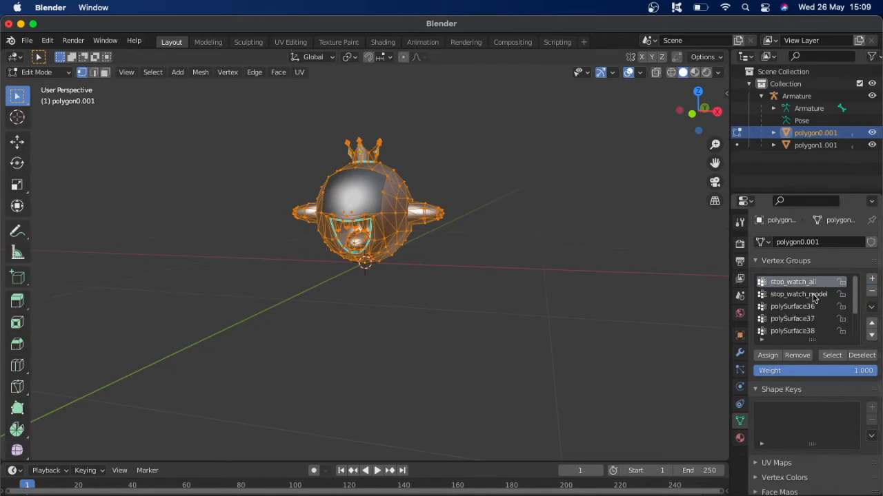
mouse_move(806, 296)
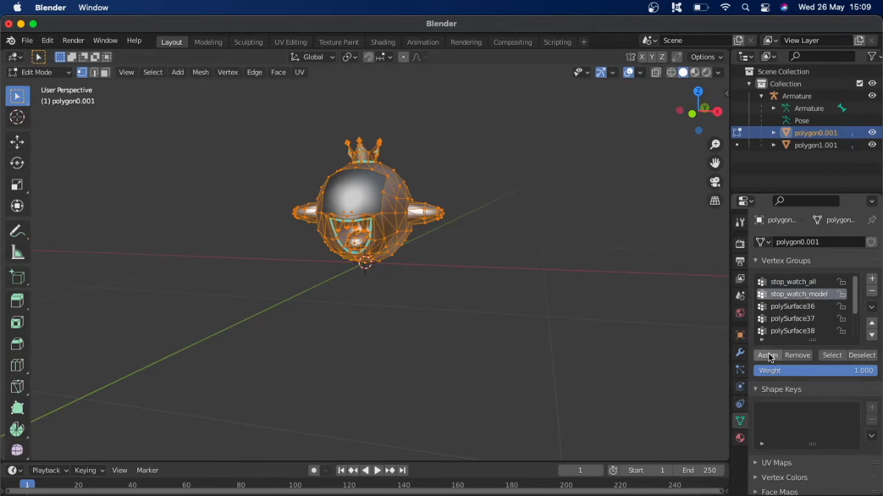
mouse_move(768, 355)
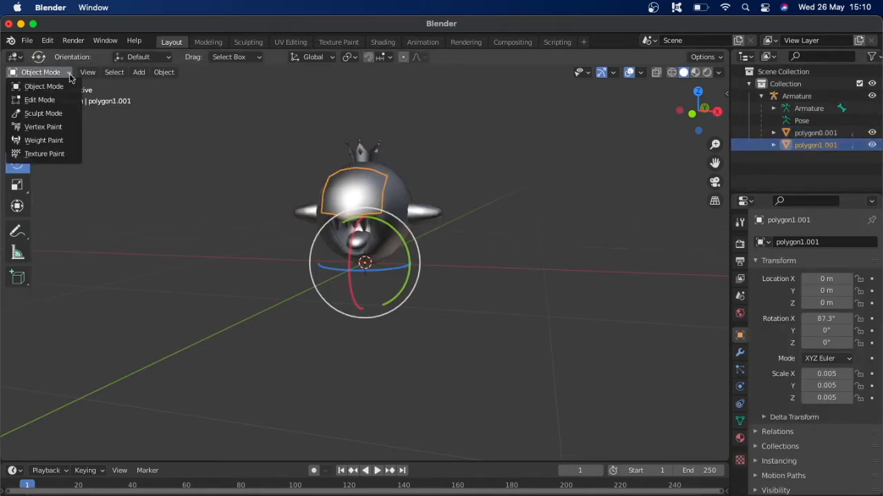
Assign polygon1.001's vertices to stop_watch_model and switch to Weight Paint mode
left_click(40, 99)
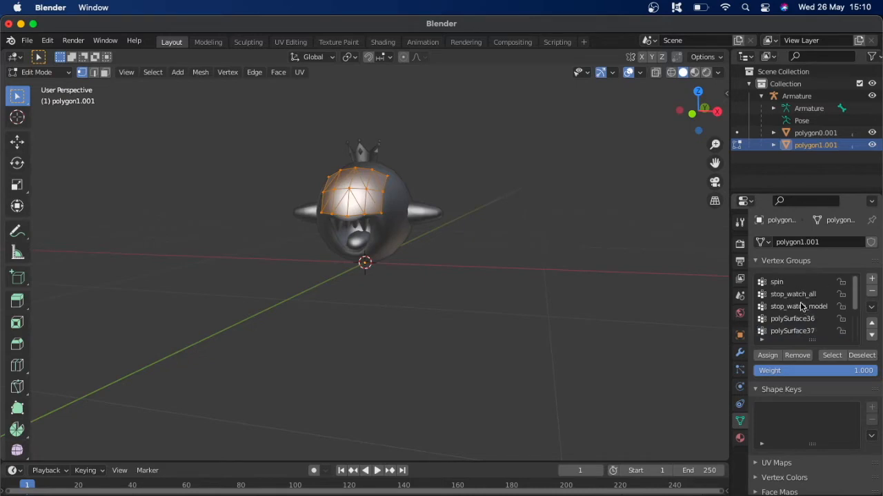
left_click(776, 282)
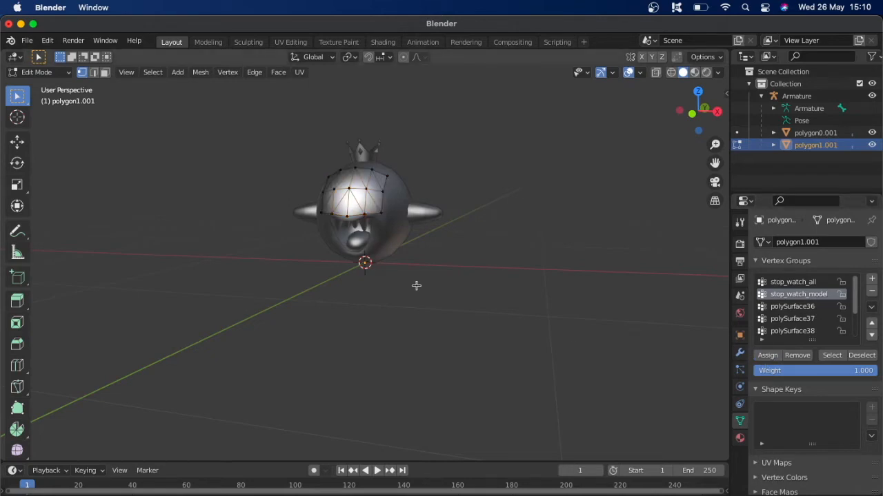
left_click(35, 72)
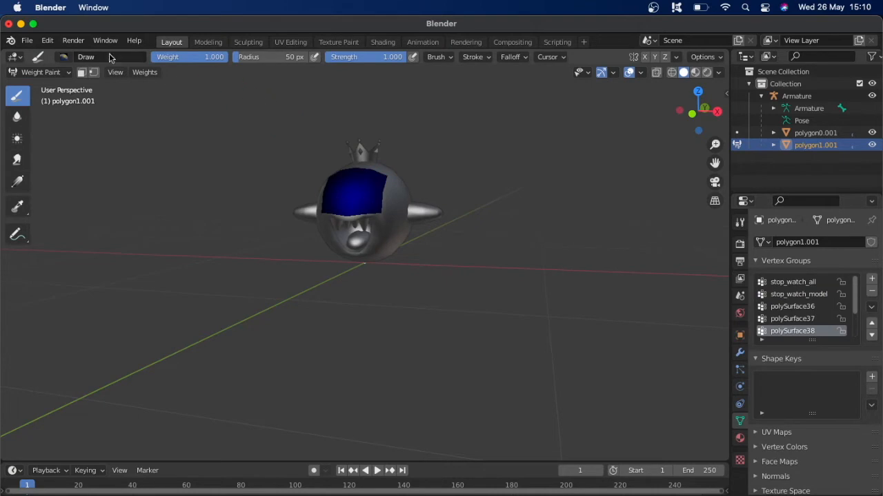
Review polygon0.001's stop_watch_model and polySurface37 weights, then apply Normalize All
left_click(40, 72)
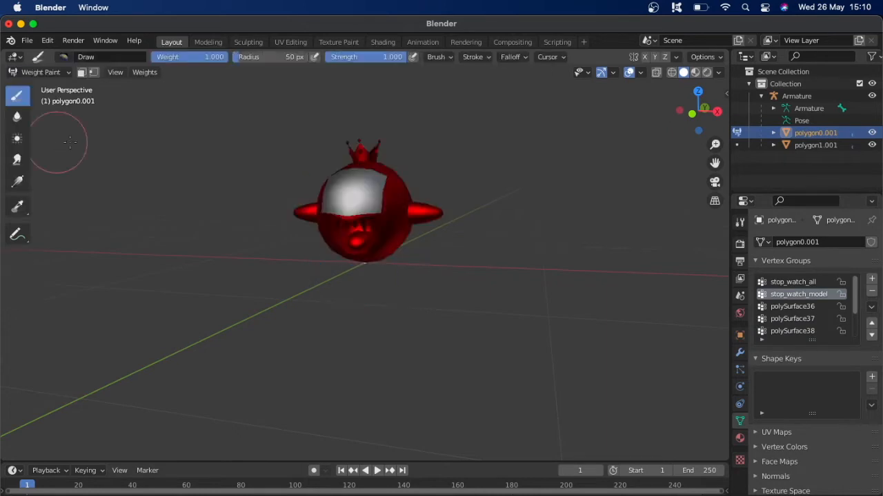
left_click(792, 318)
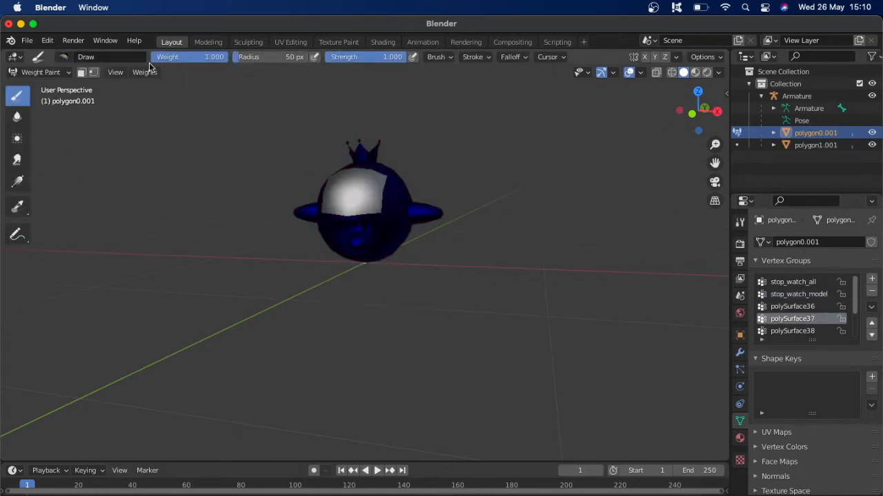
left_click(198, 230)
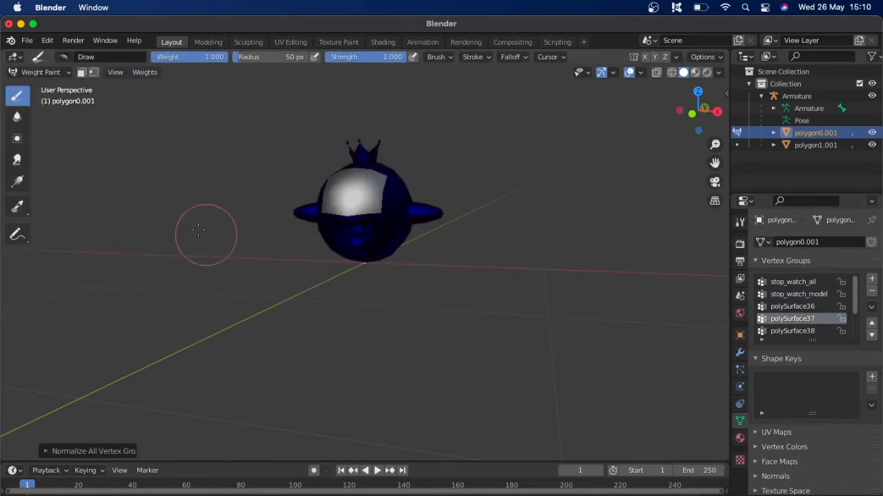
left_click(41, 71)
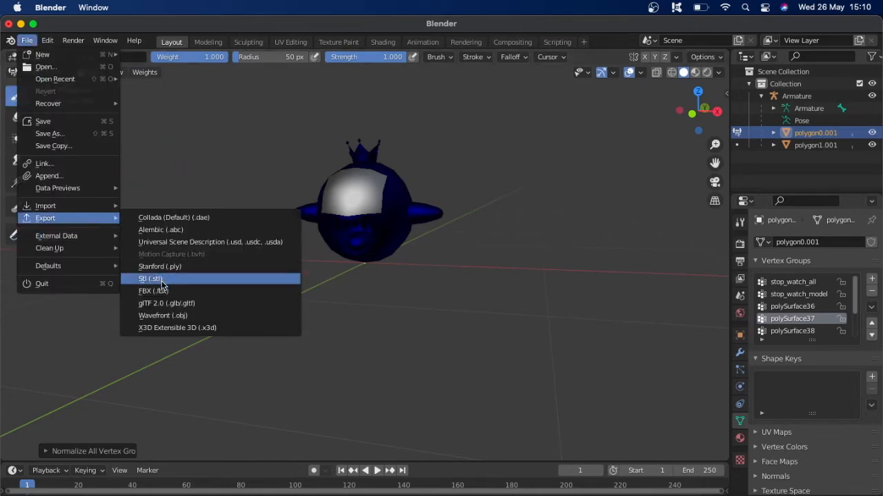
Export the King Boo scene as 'dark boo timer.fbx' into the Downloads folder
left_click(151, 290)
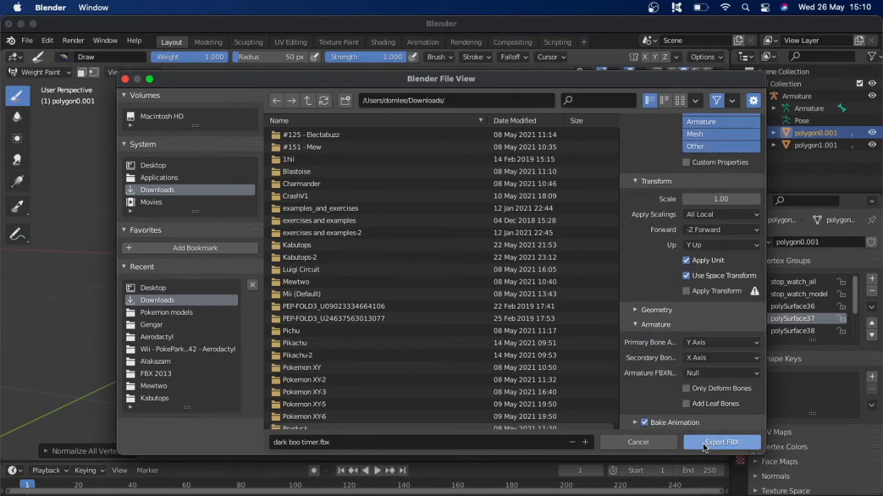
left_click(721, 442)
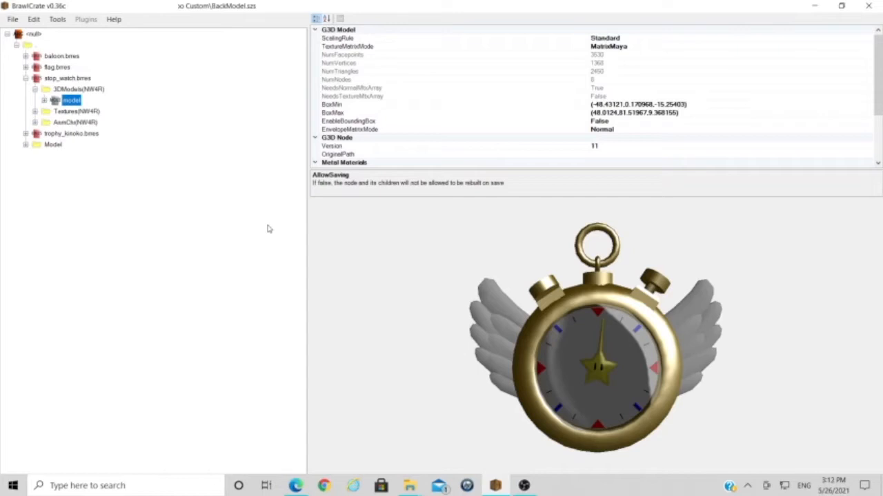
mouse_move(262, 218)
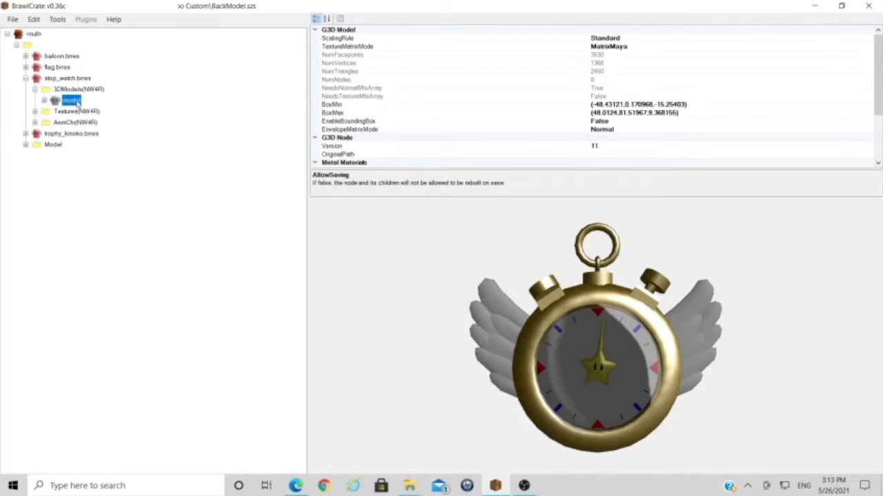
Replace the stop_watch.brres model with 'dark boo timer.dae', accepting the import settings
right_click(71, 100)
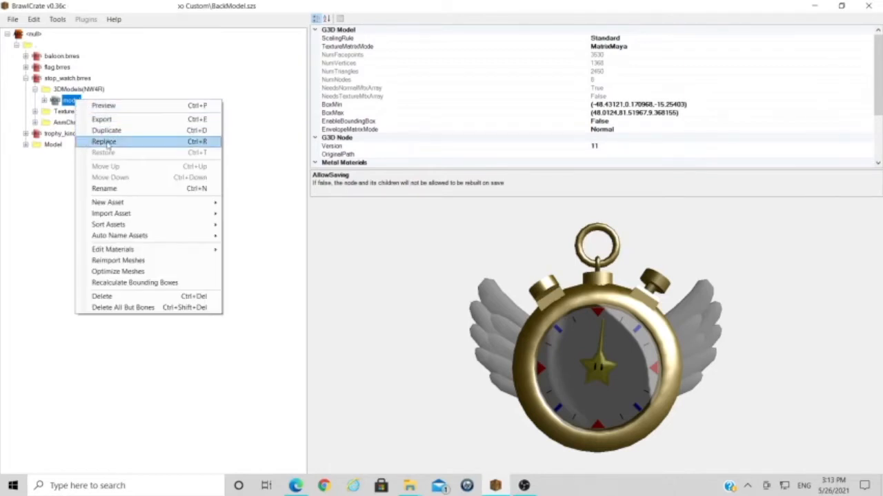
left_click(104, 141)
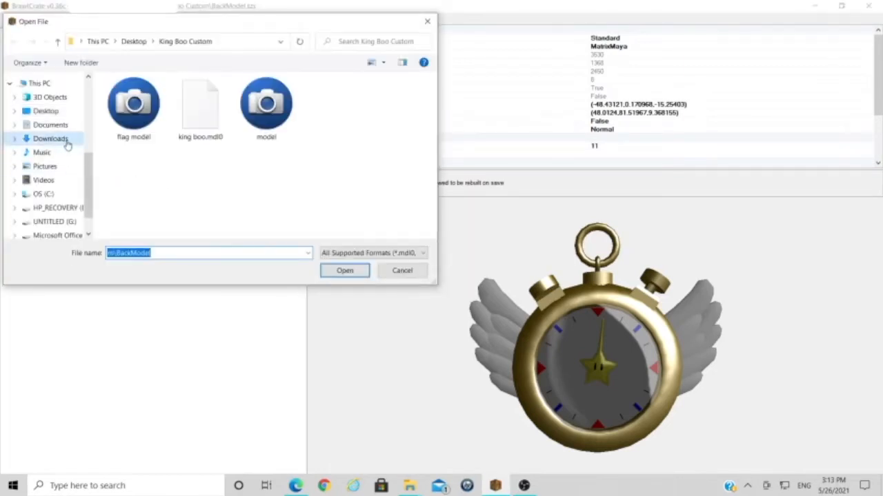
left_click(344, 270)
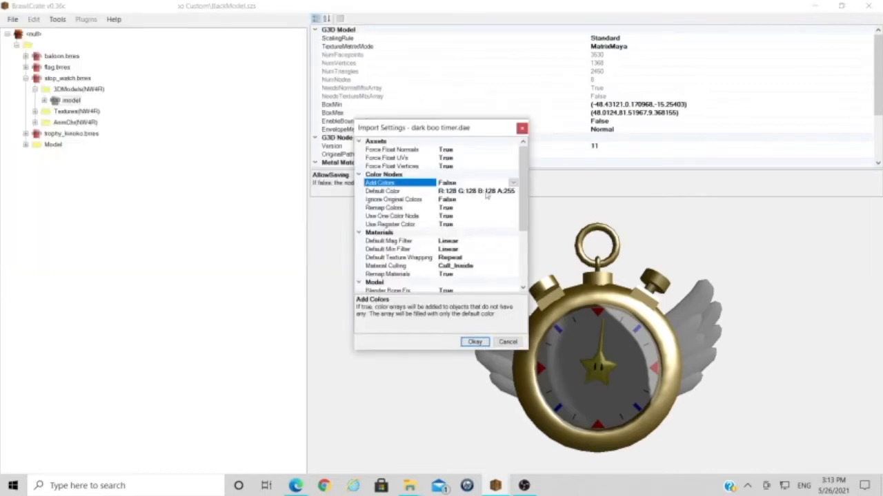
scroll("down", 3)
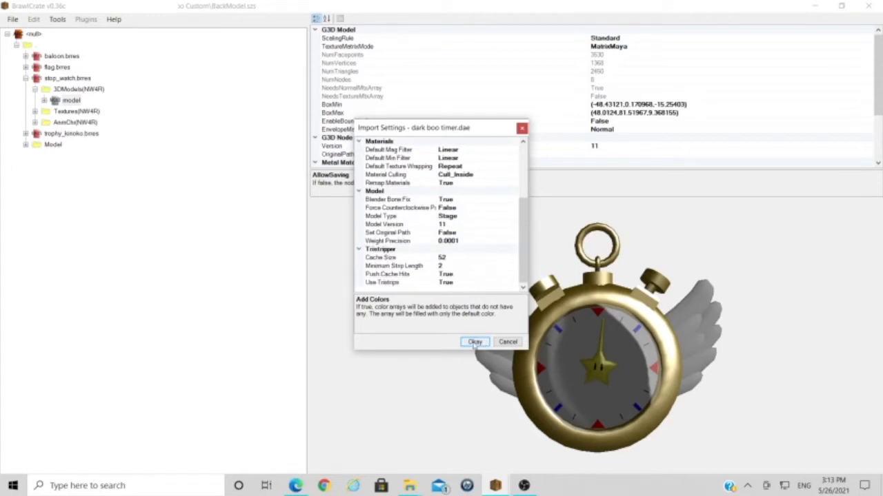
left_click(475, 342)
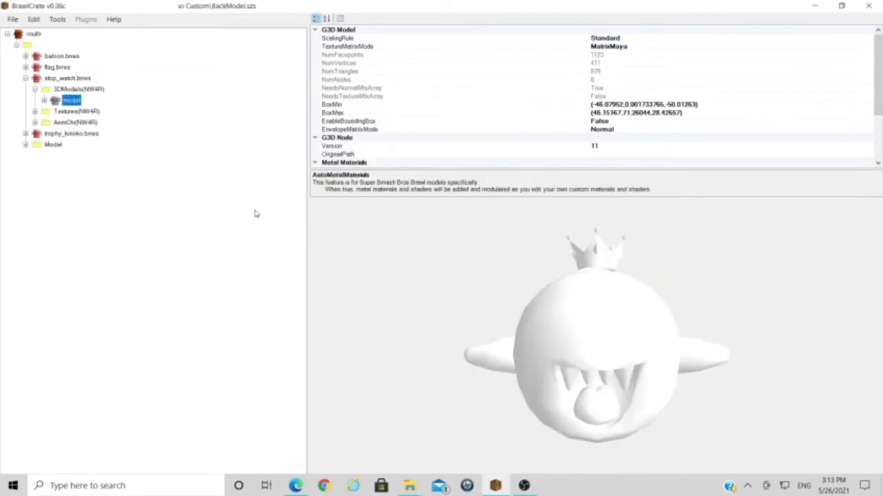
Replace the stopwatch_memori textures with the kt_body_all image from King Boo Custom
left_click(76, 111)
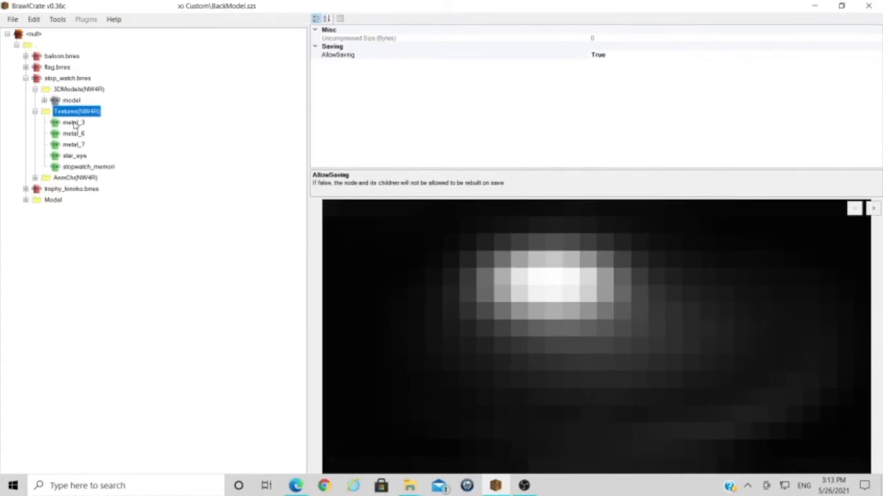
right_click(74, 155)
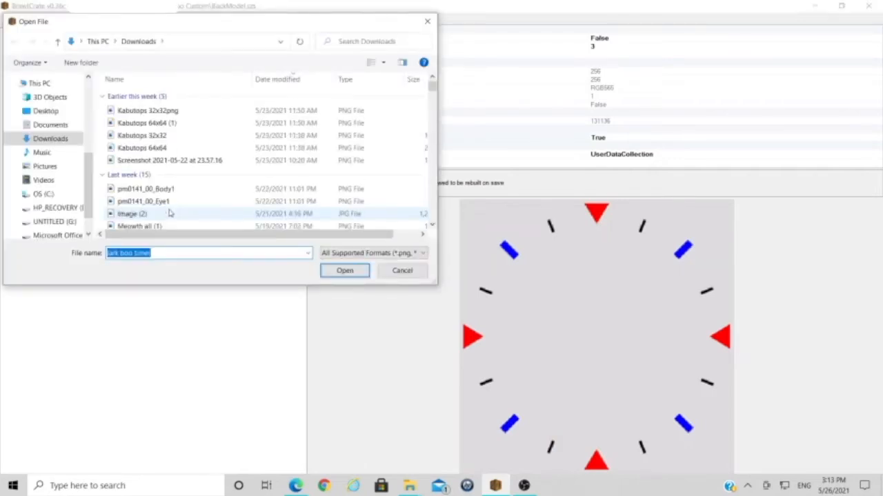
left_click(58, 106)
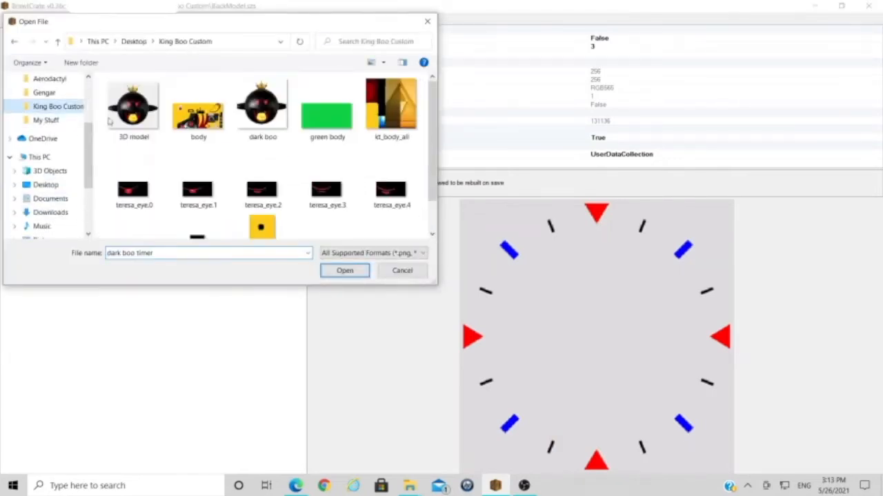
left_click(344, 270)
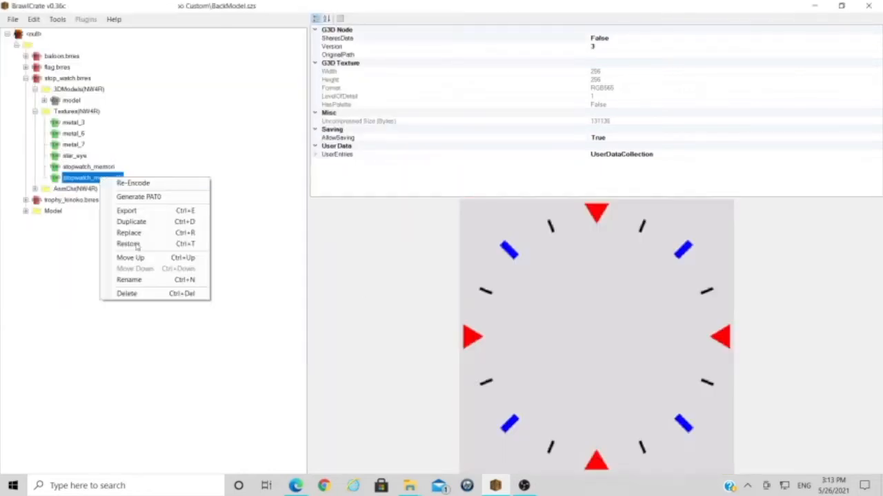
left_click(128, 232)
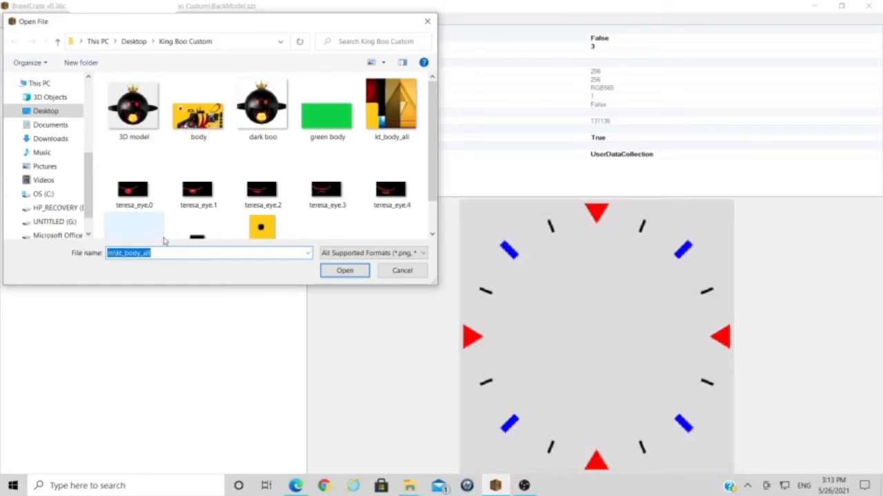
left_click(344, 270)
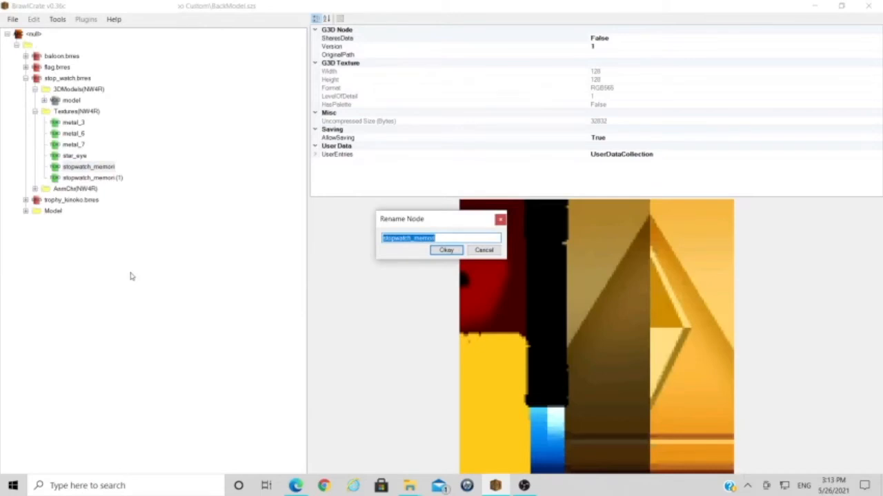
Rename the two replaced textures to 'body' and 'eye'
type("body")
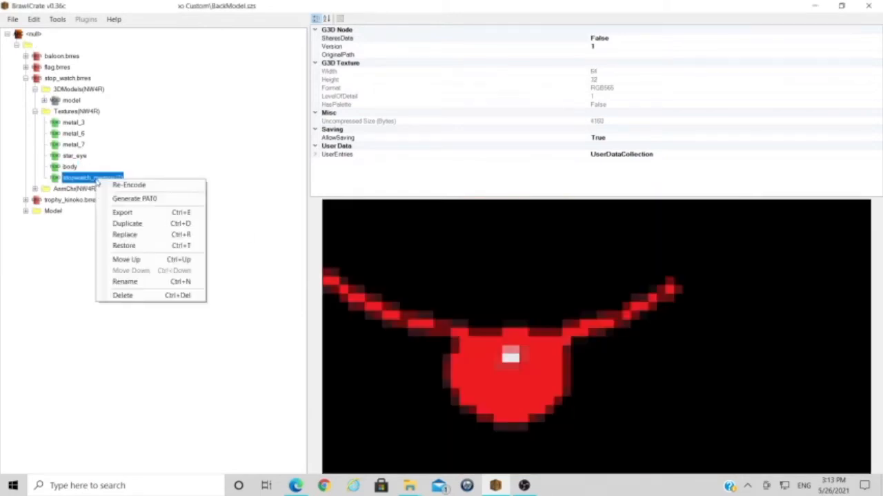
left_click(125, 281)
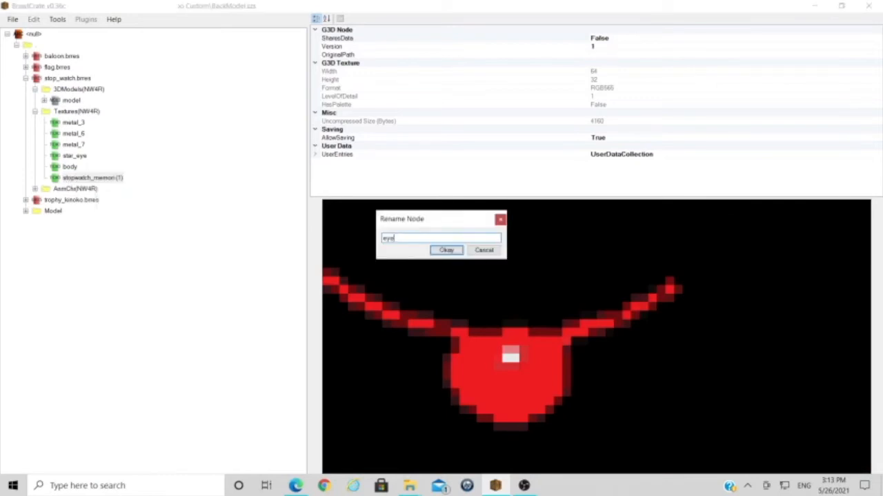
left_click(446, 250)
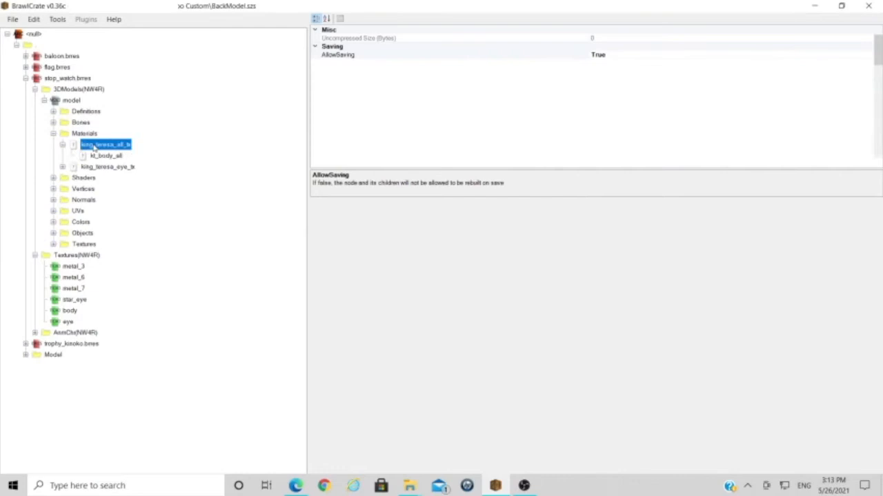
Rename the material texture references to 'body' and 'eye', then open the Advanced Model Editor
double_click(105, 155)
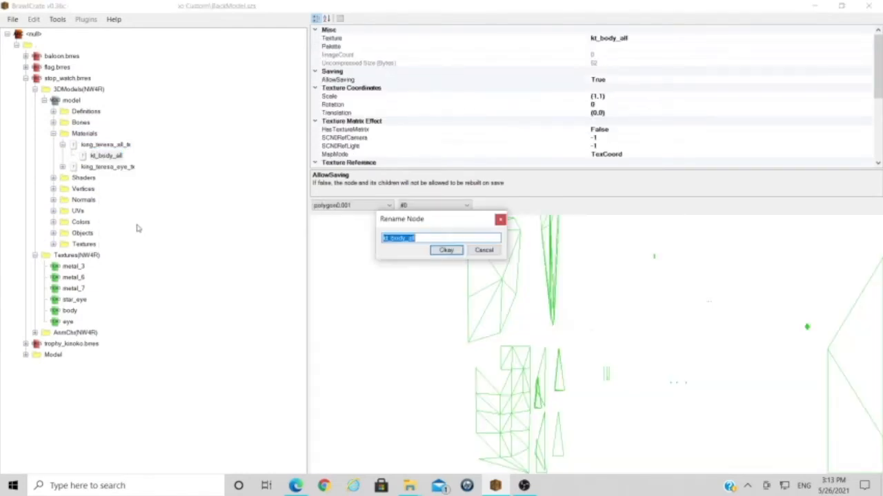
type("body")
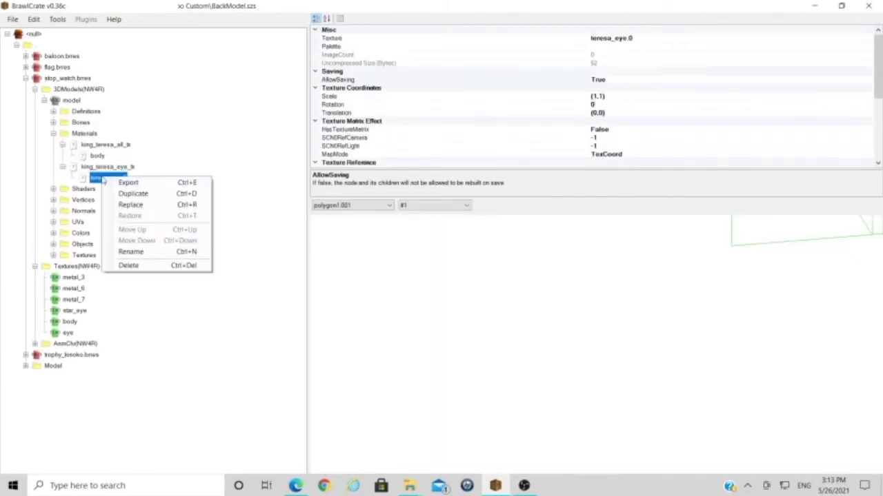
left_click(131, 251)
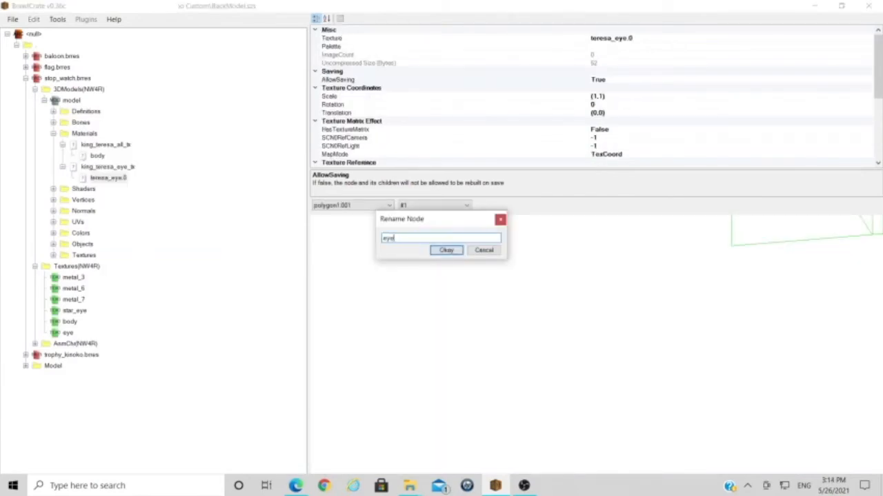
left_click(447, 249)
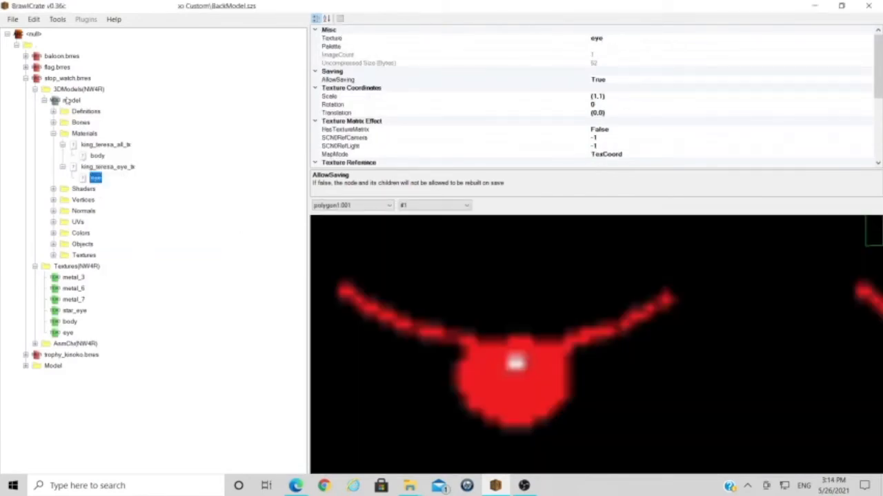
left_click(71, 100)
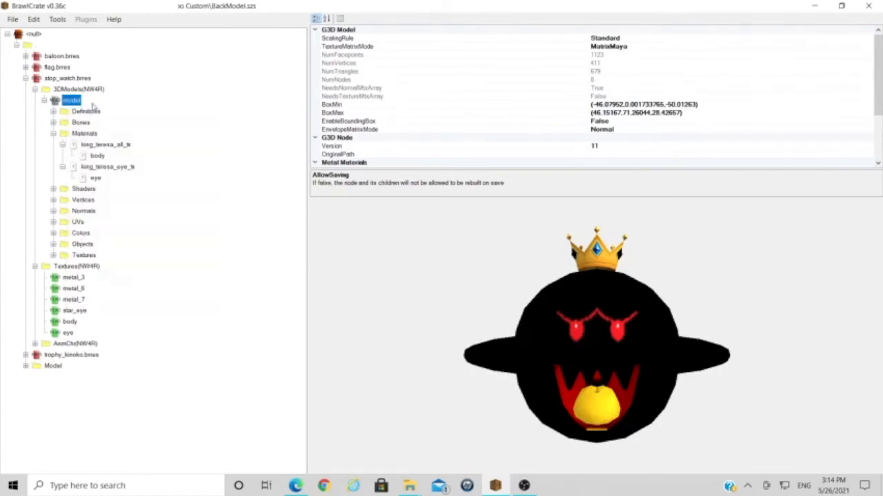
double_click(71, 100)
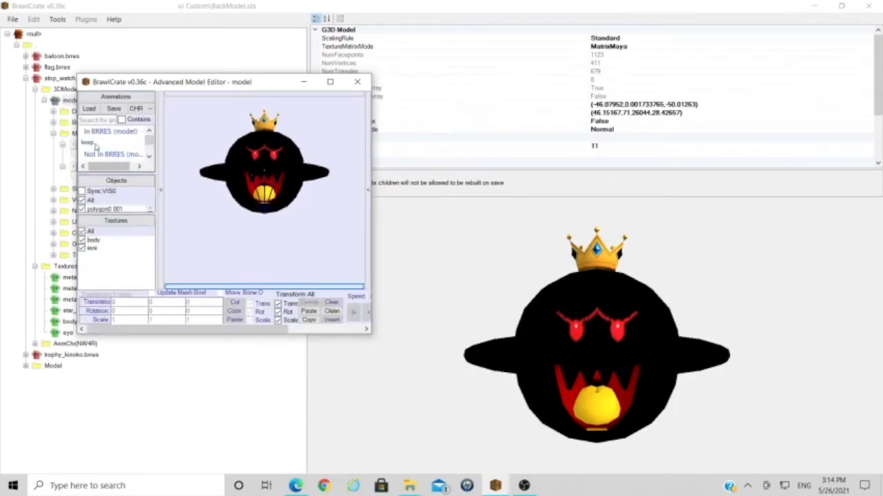
Play and stop the loop animation on King Boo, then close the model editor
left_click(87, 141)
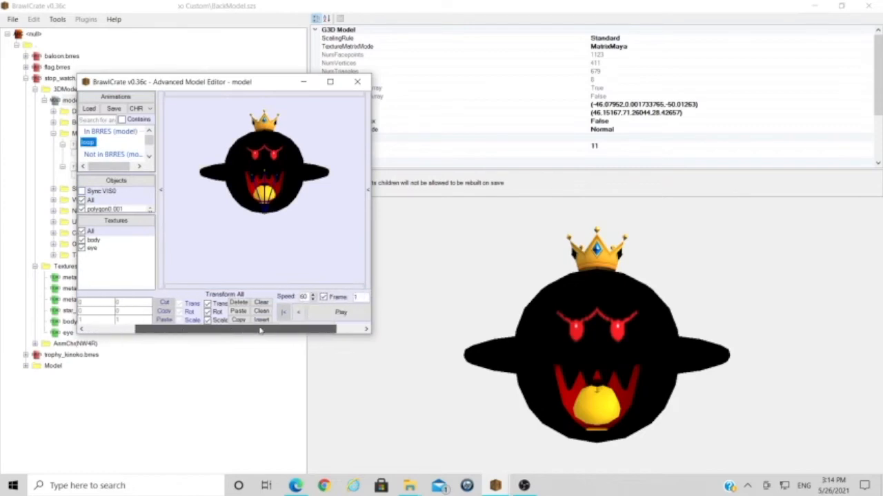
left_click(340, 313)
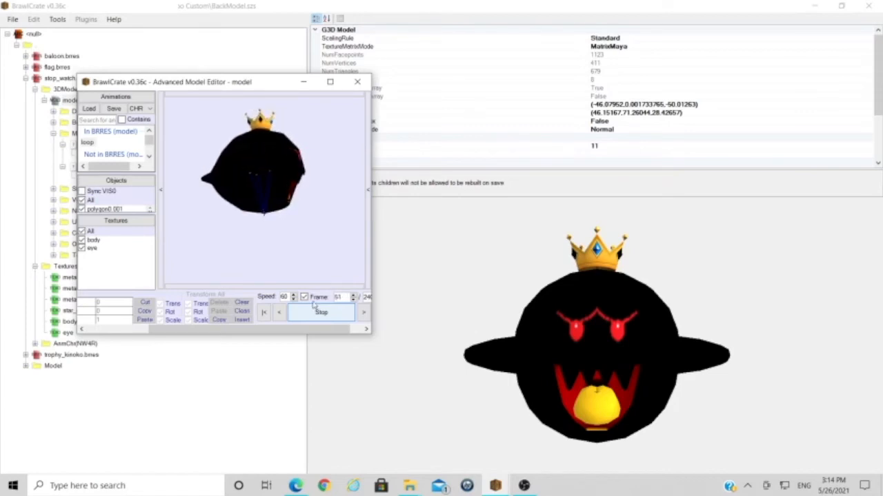
left_click(321, 312)
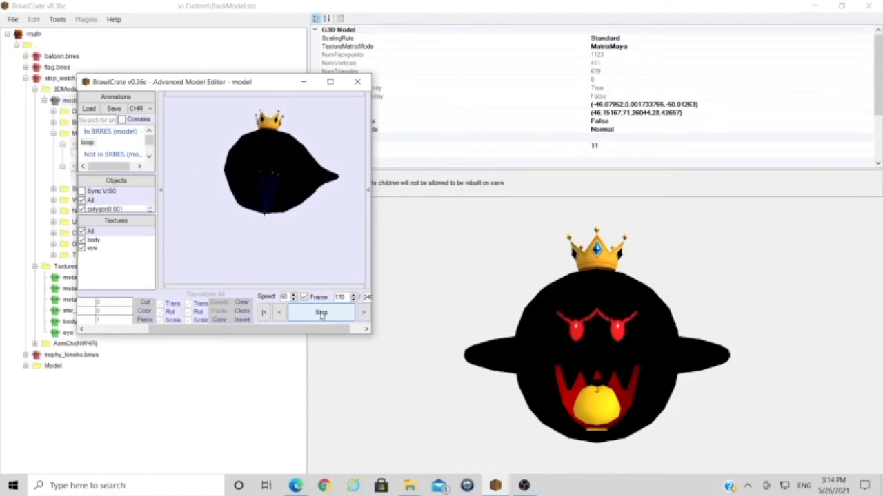
left_click(320, 312)
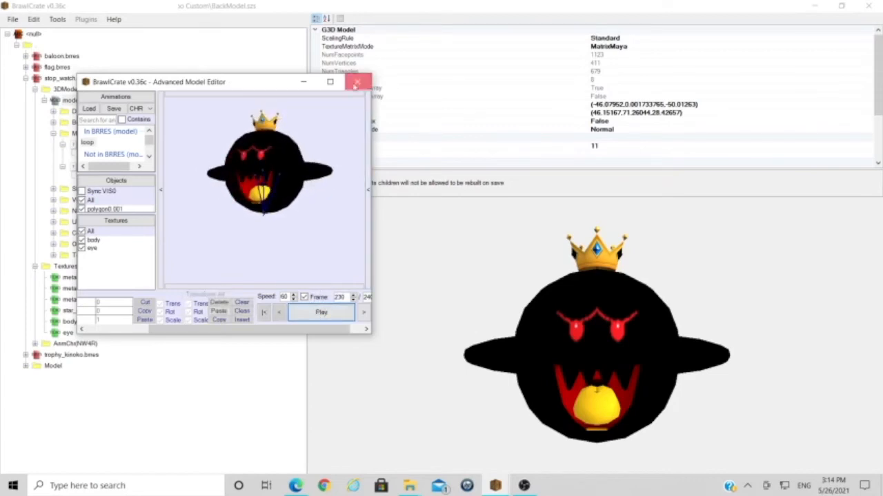
left_click(12, 19)
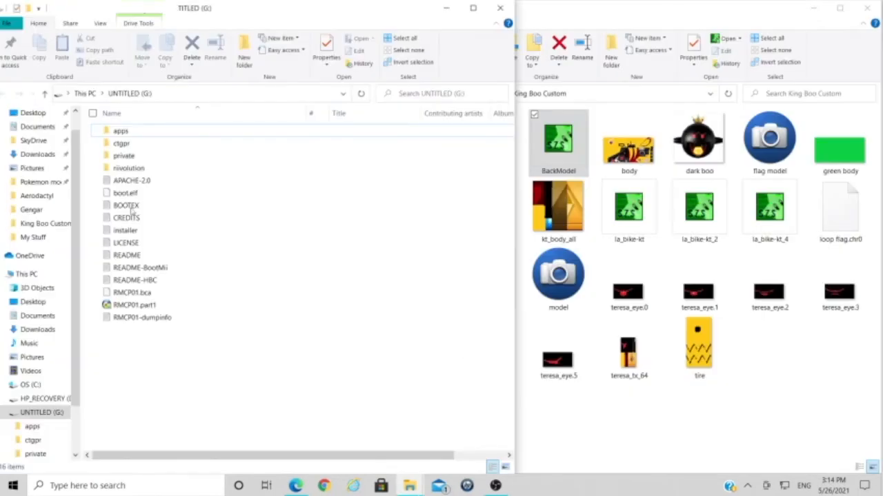
Copy BackModel.szs into UNTITLED (G:)\ctgpr\My Stuff, replacing the existing file
left_click(558, 138)
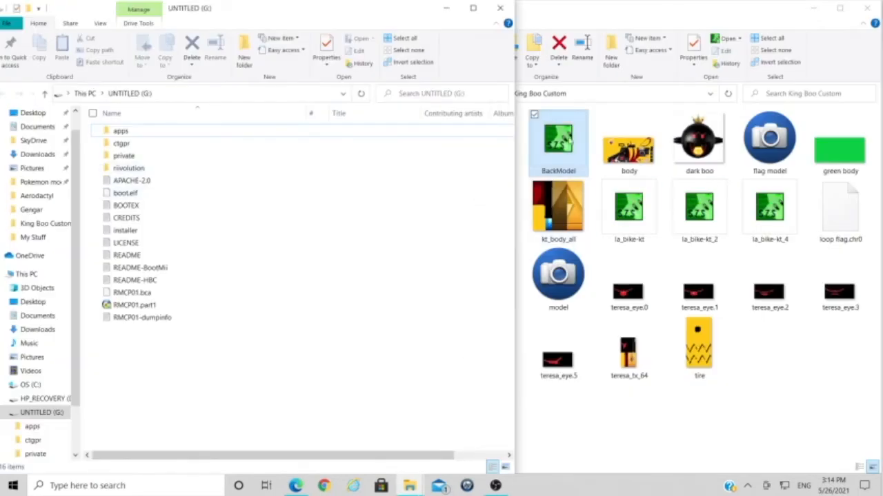
double_click(121, 143)
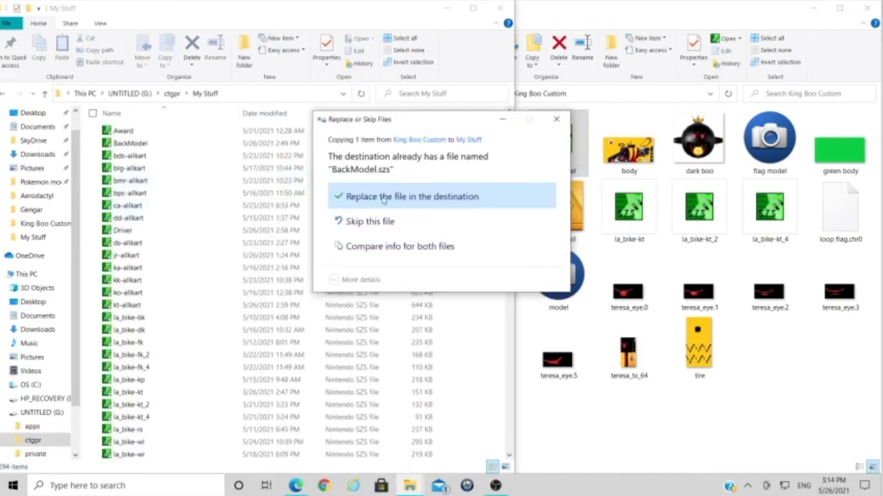
left_click(410, 196)
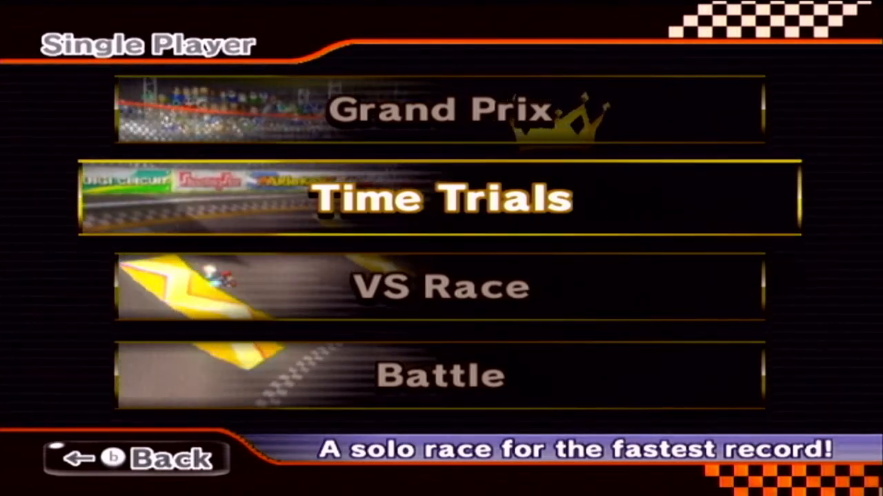
Start Time Trials at 150cc, picking the Bowser Bike for King Boo
left_click(441, 198)
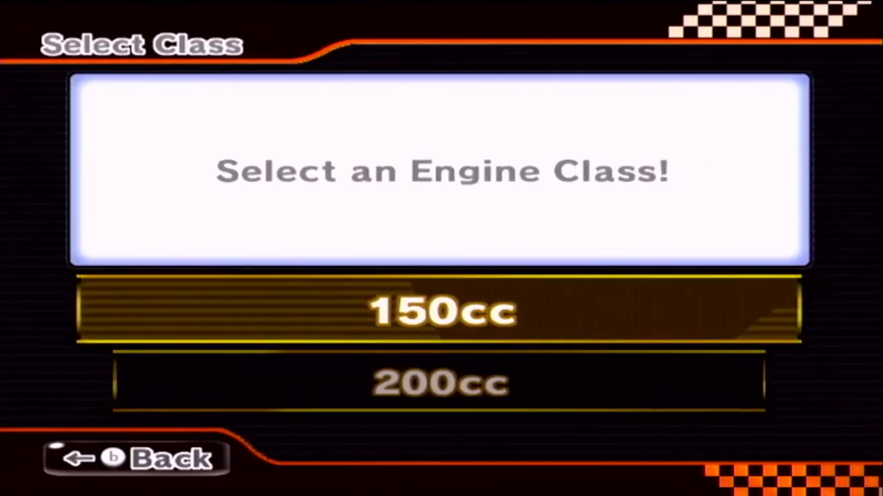
left_click(441, 311)
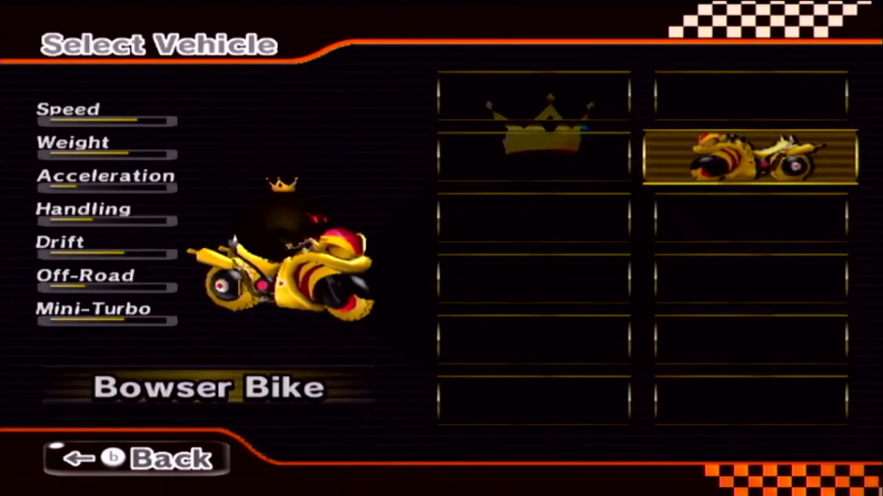
left_click(749, 156)
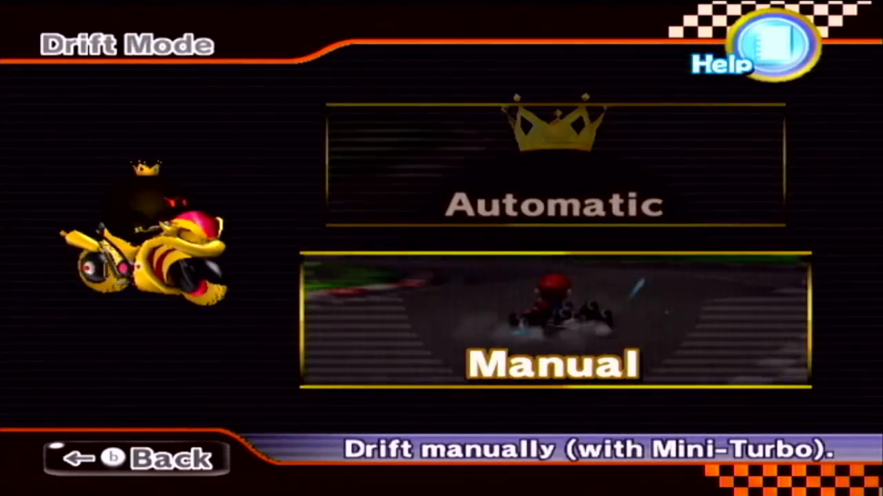